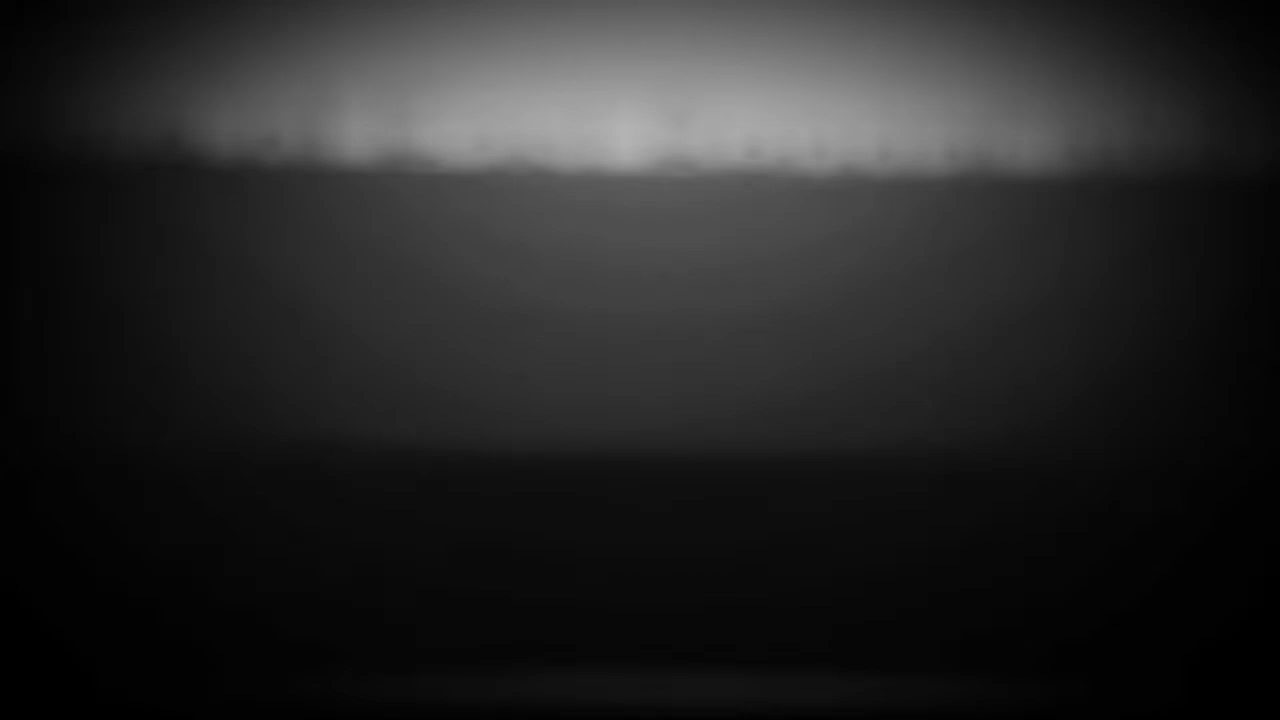
pyautogui.moveTo(558, 104)
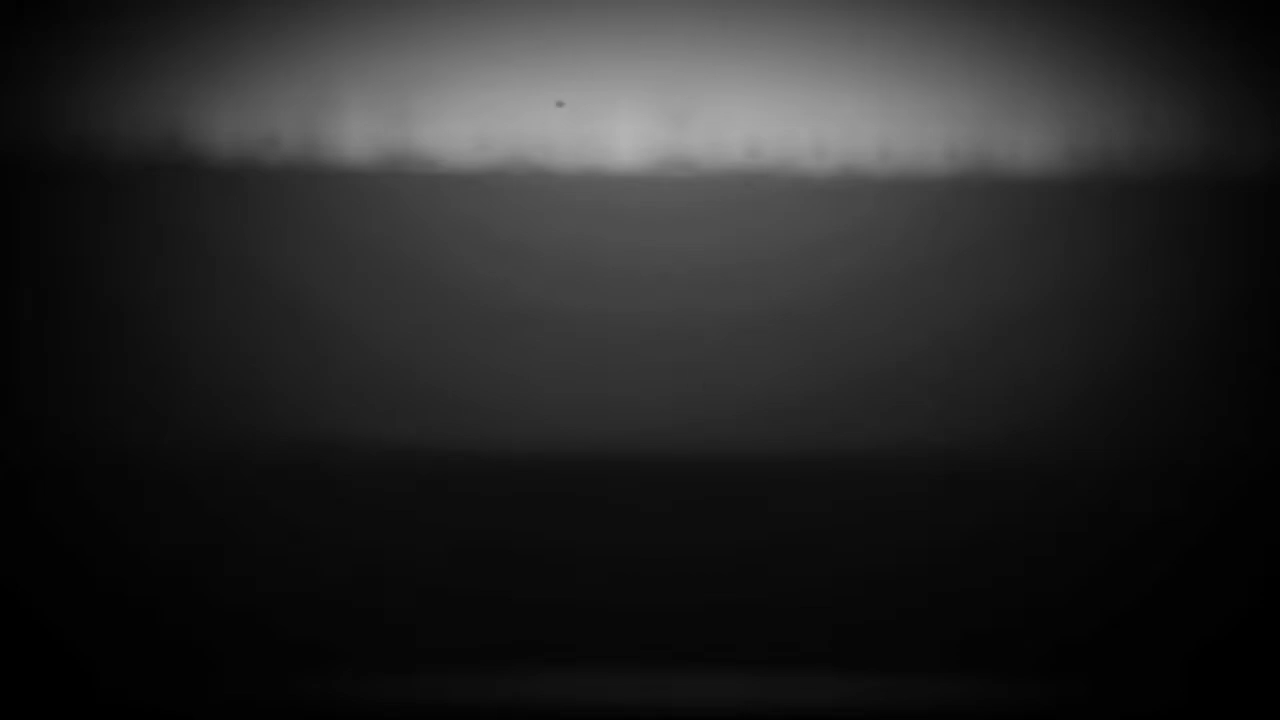